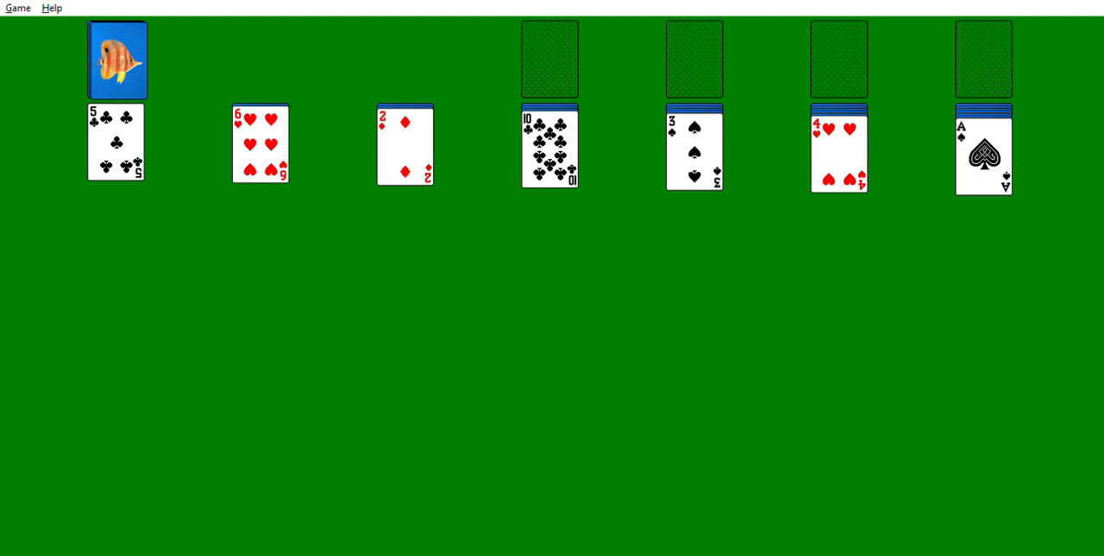
mouse_move(747, 87)
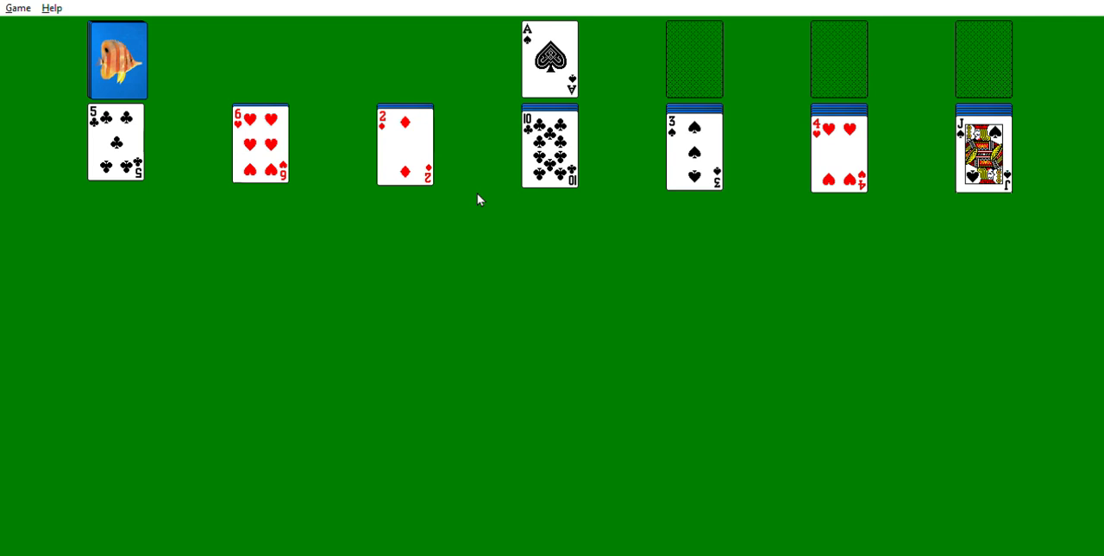
Move the king of diamonds out of the first column into the empty third column
drag(116, 143, 260, 143)
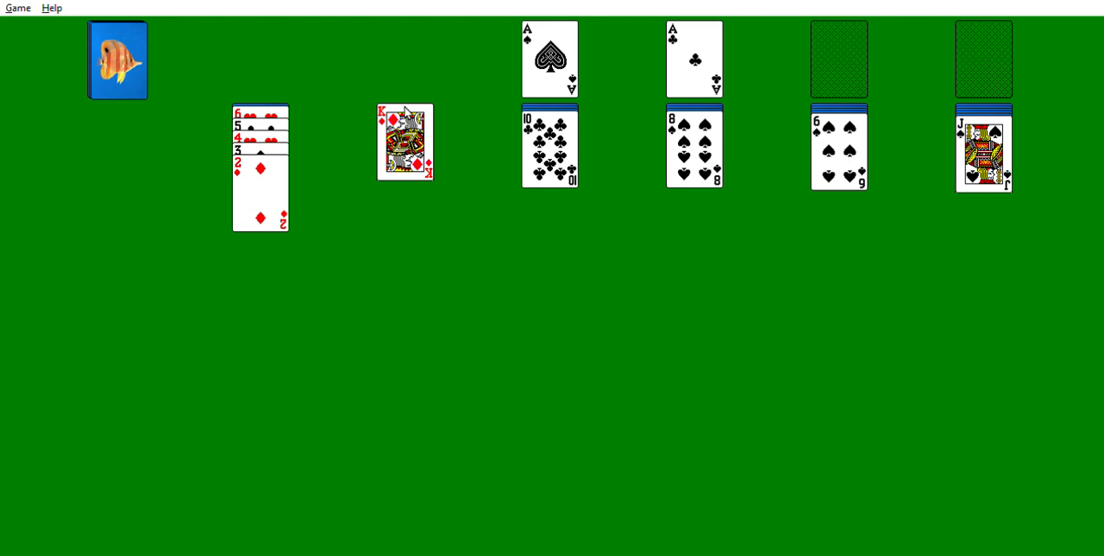
mouse_move(96, 50)
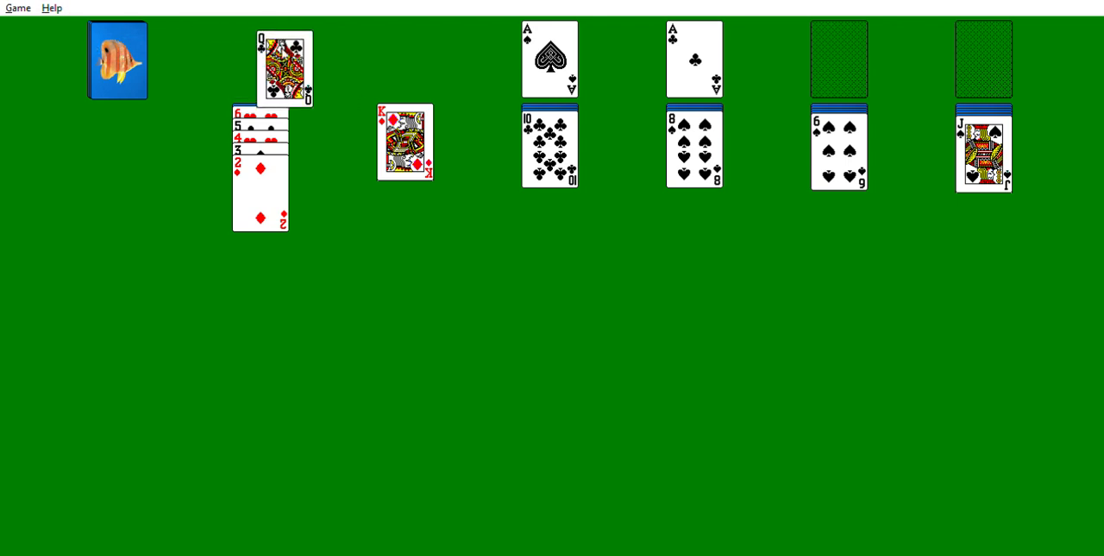
Place the queen of clubs on the king of diamonds and deal two stock cards
drag(284, 67, 406, 130)
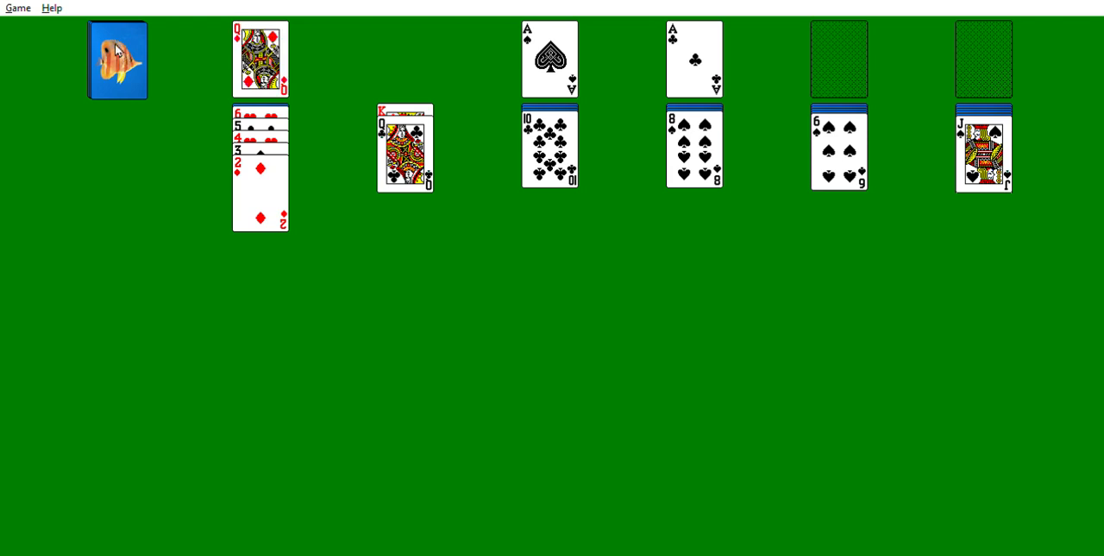
click(117, 59)
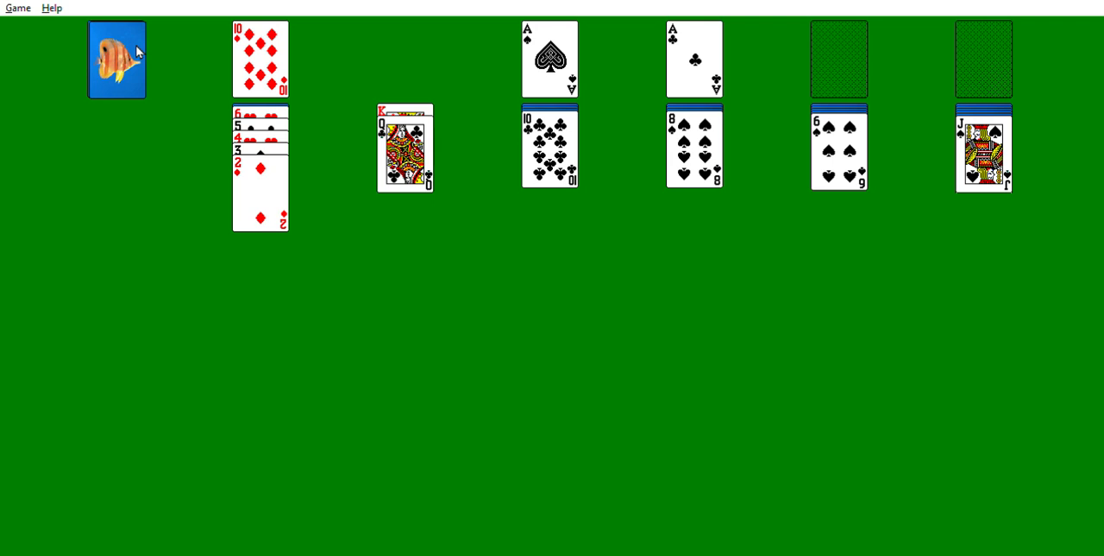
click(116, 58)
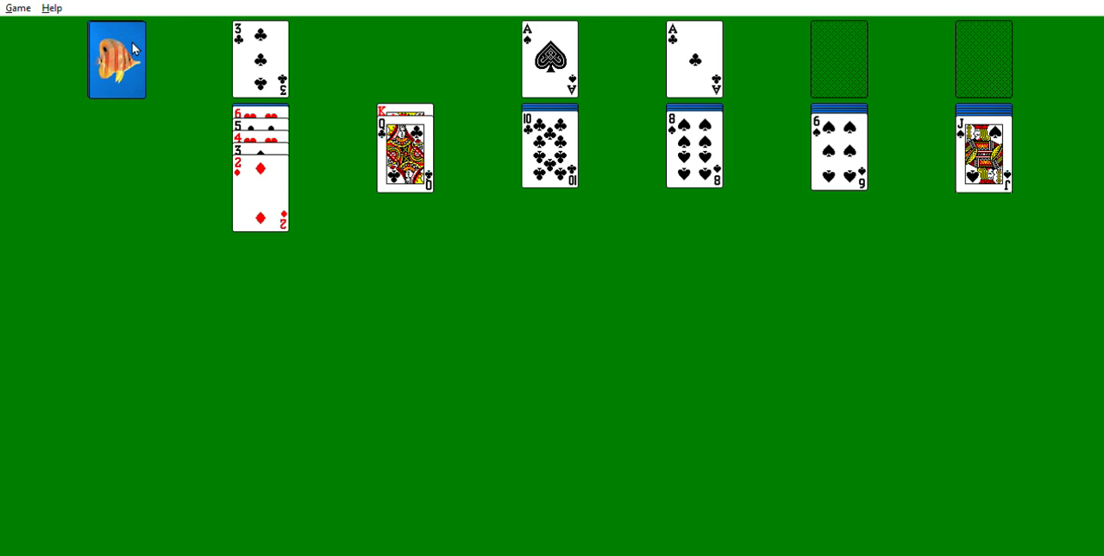
mouse_move(135, 49)
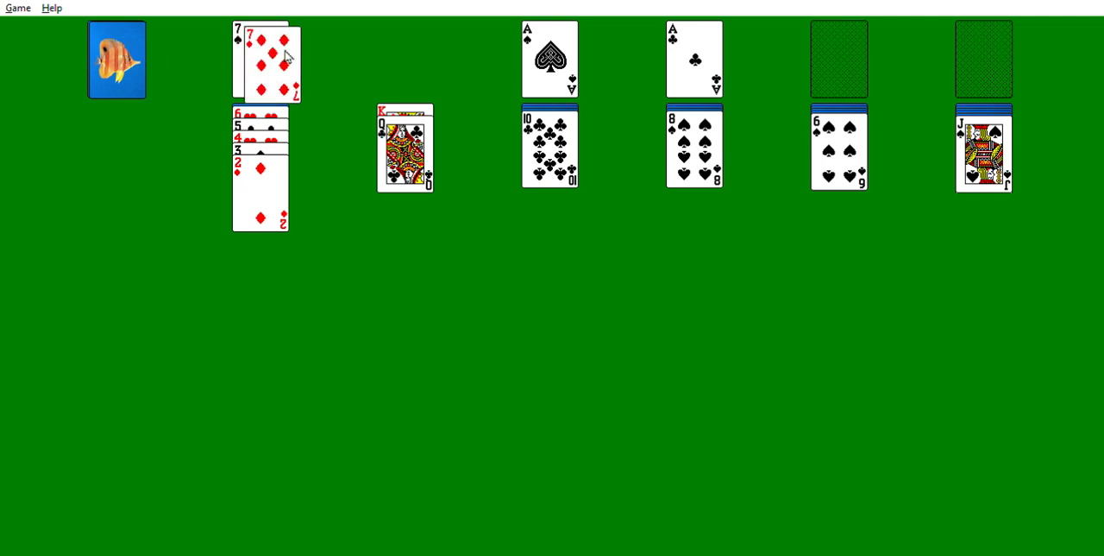
Play the seven of diamonds from the waste onto the eight of spades
drag(259, 60, 695, 151)
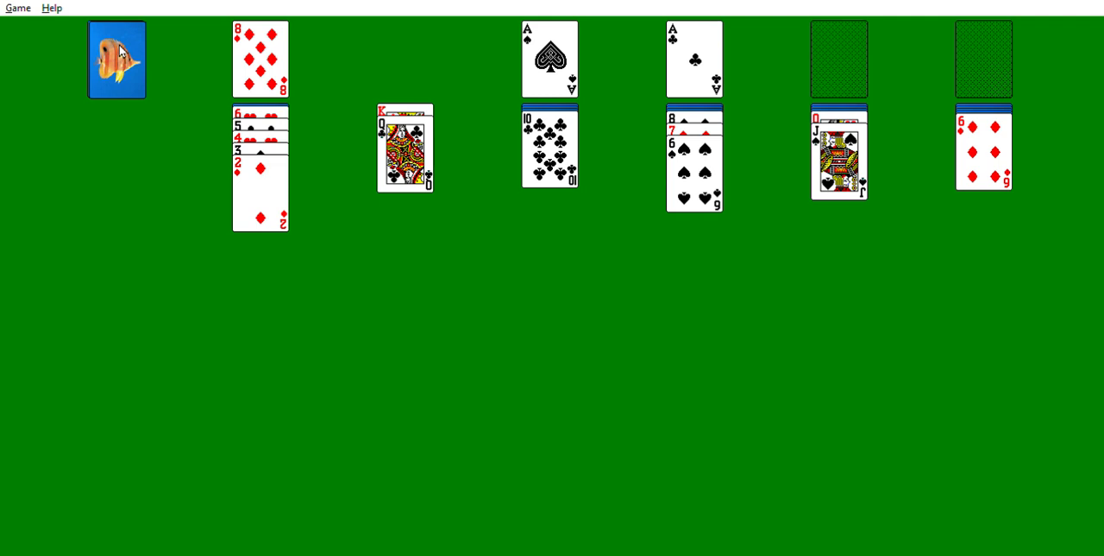
mouse_move(124, 54)
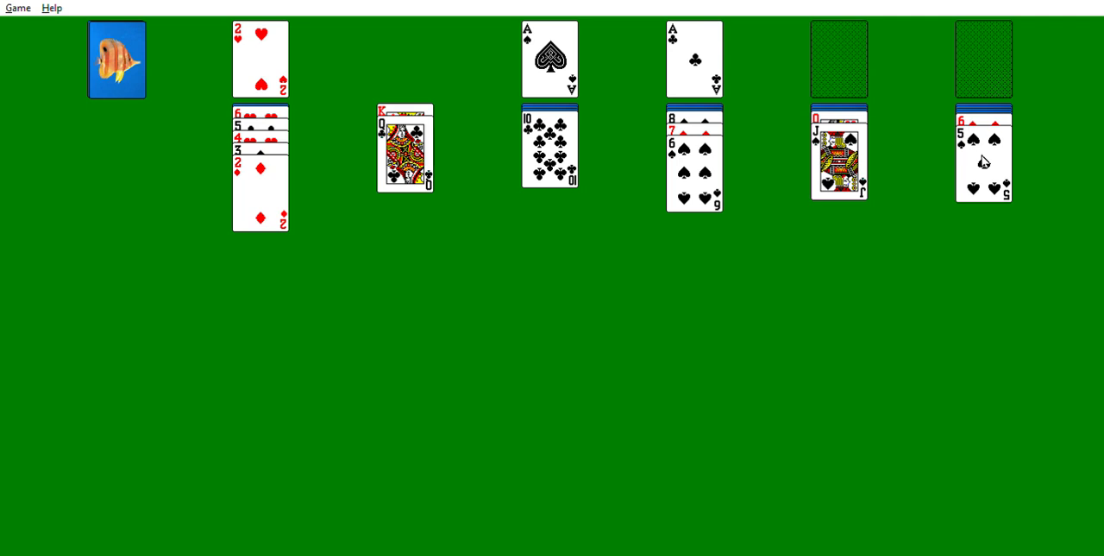
mouse_move(213, 8)
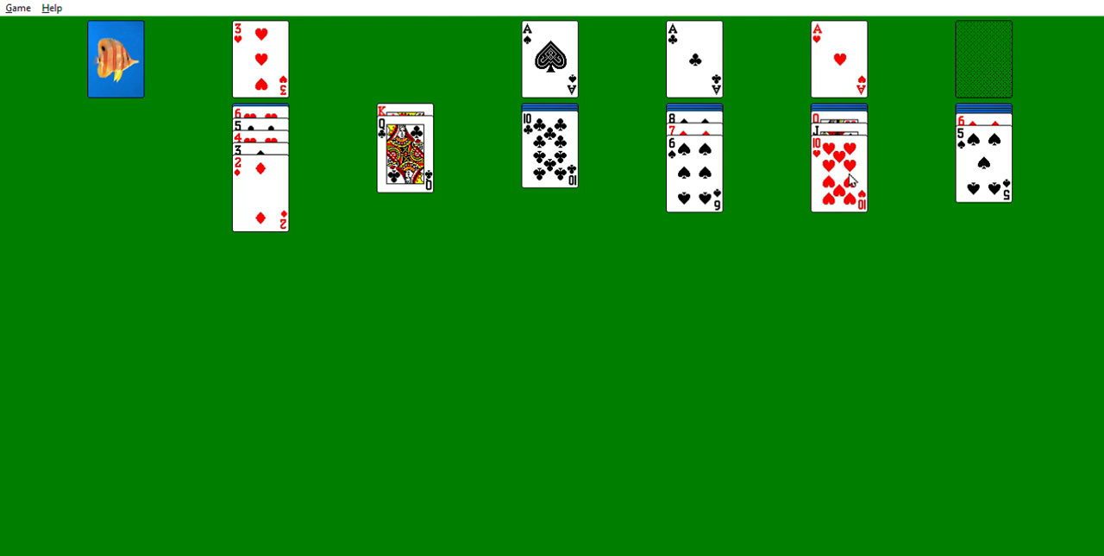
mouse_move(561, 50)
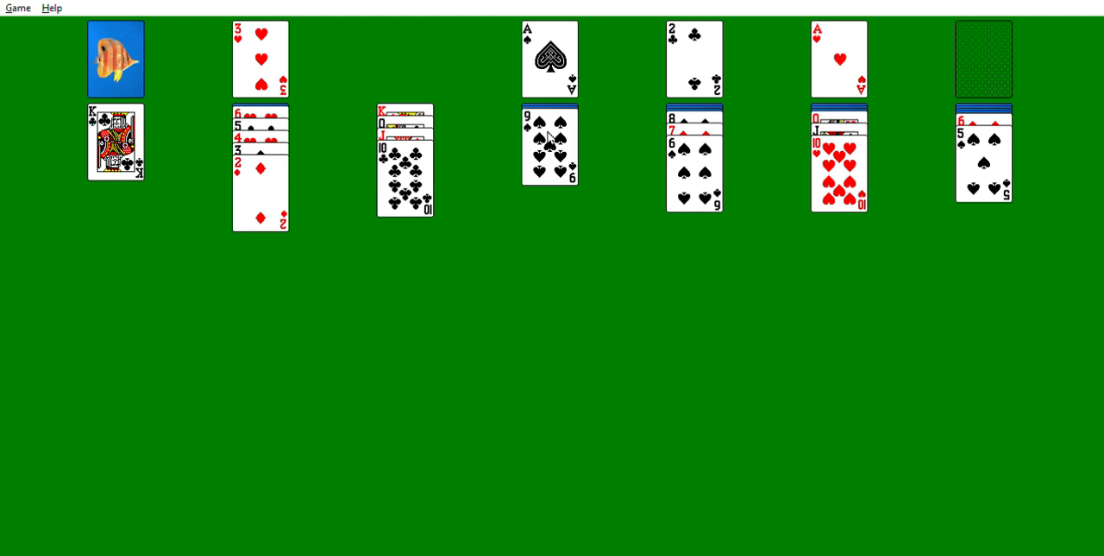
Move 9♠ onto 10♥ and 5♦ onto 6♠, then flip the face-down card
click(550, 143)
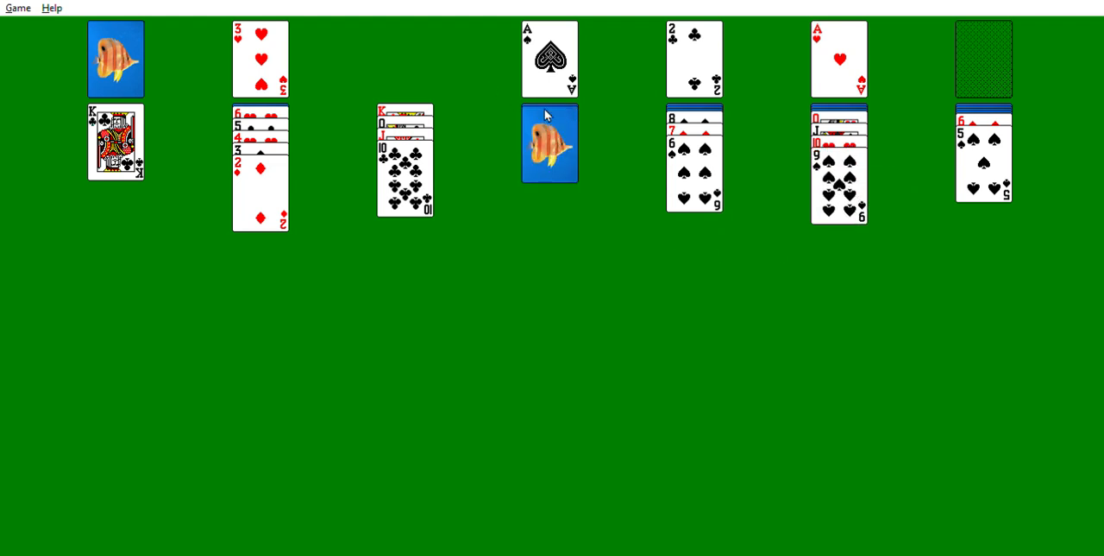
mouse_move(551, 120)
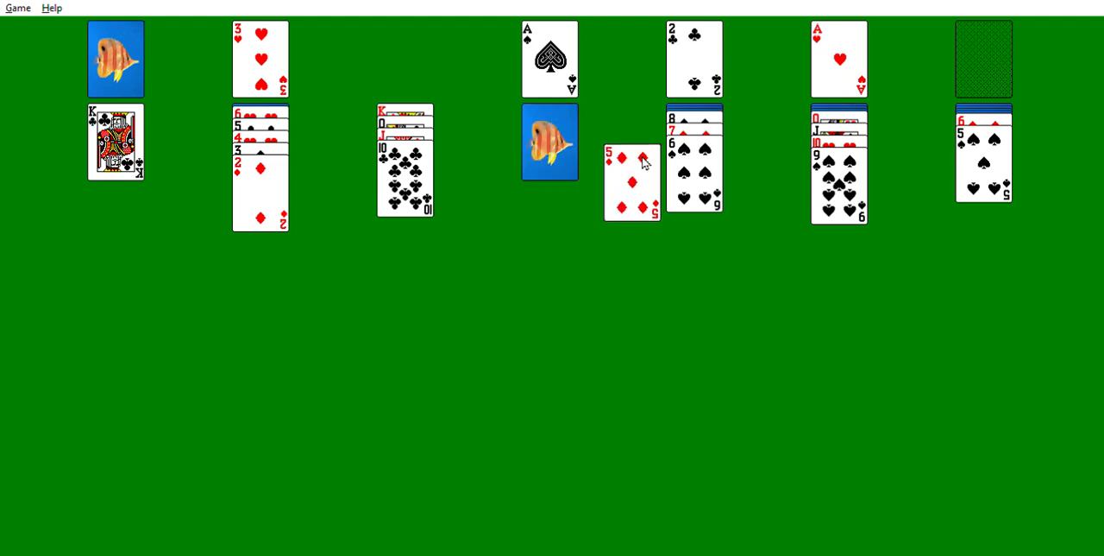
drag(631, 172, 695, 164)
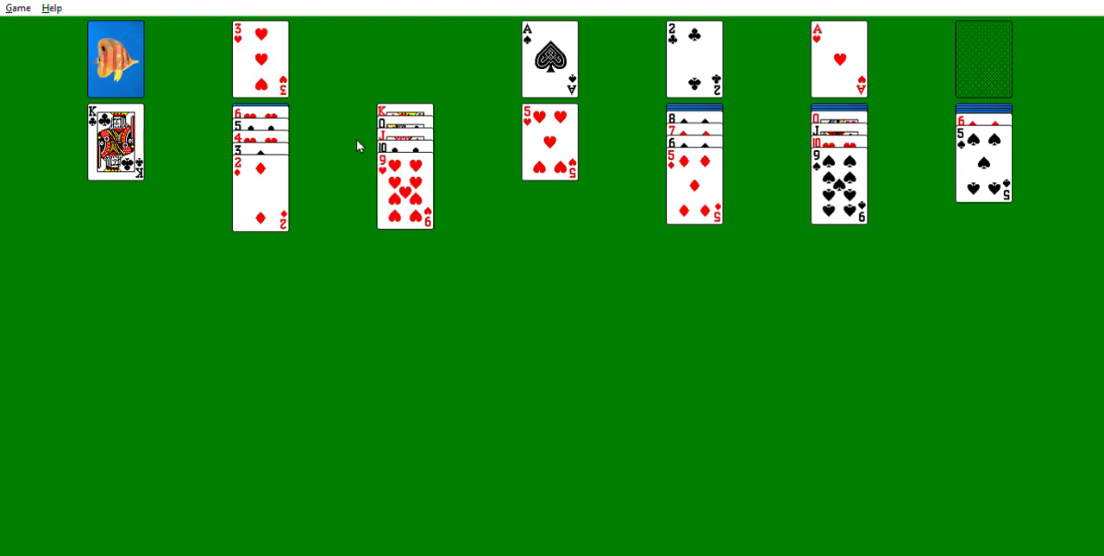
mouse_move(706, 109)
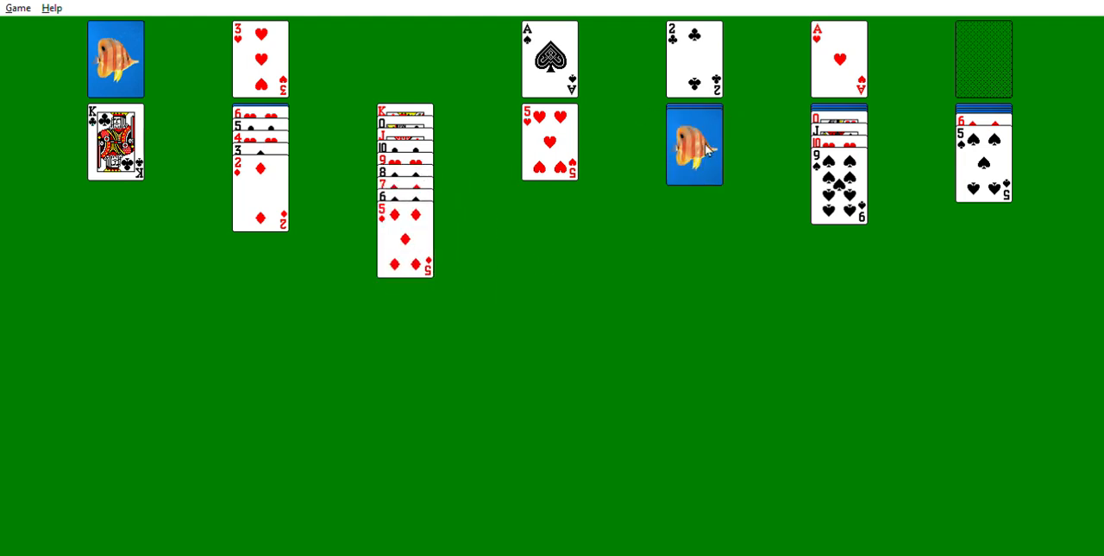
click(694, 143)
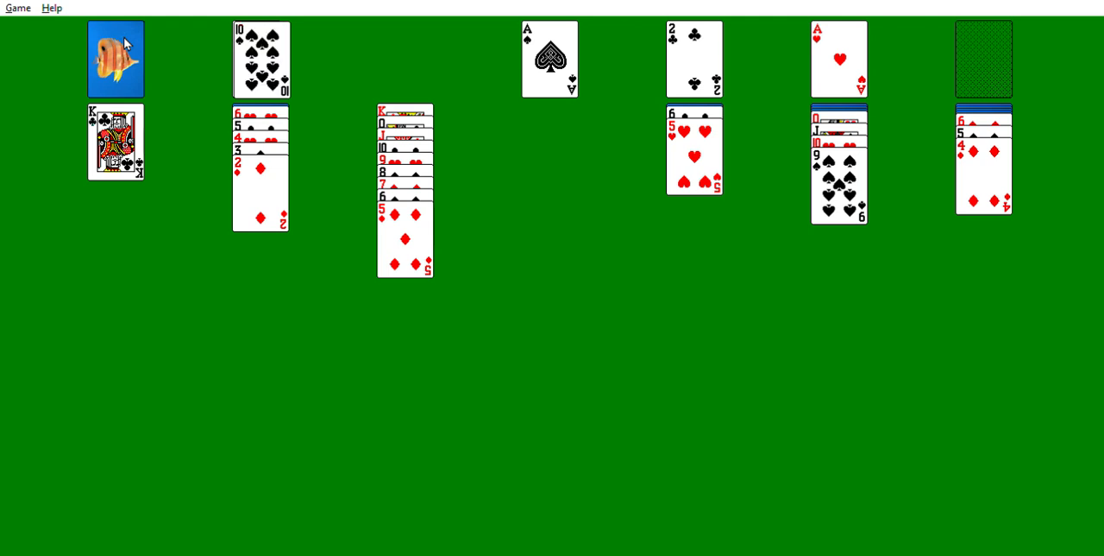
Deal the last stock card and recycle the waste pile into a fresh stock
click(115, 59)
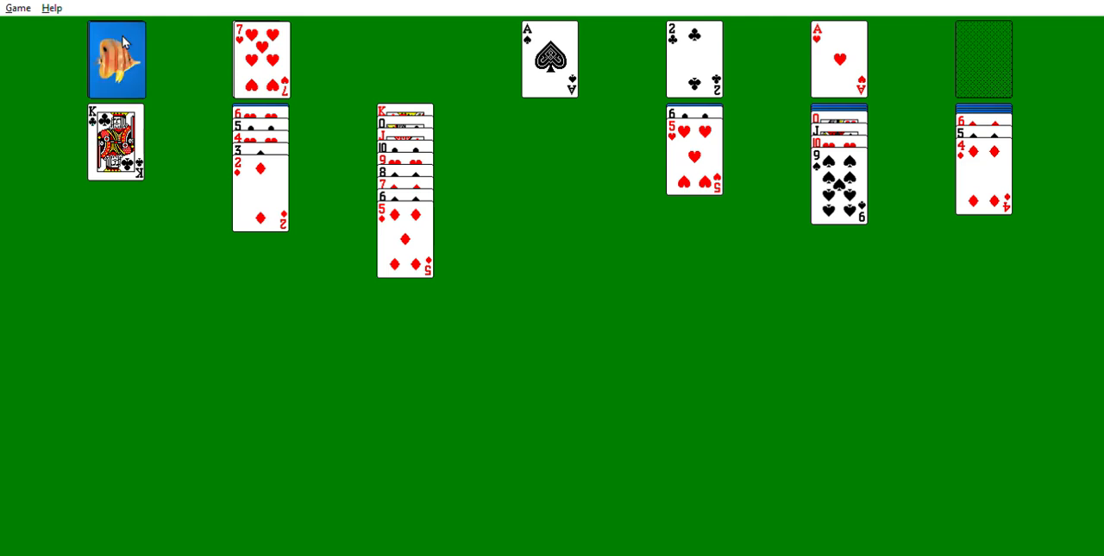
click(261, 59)
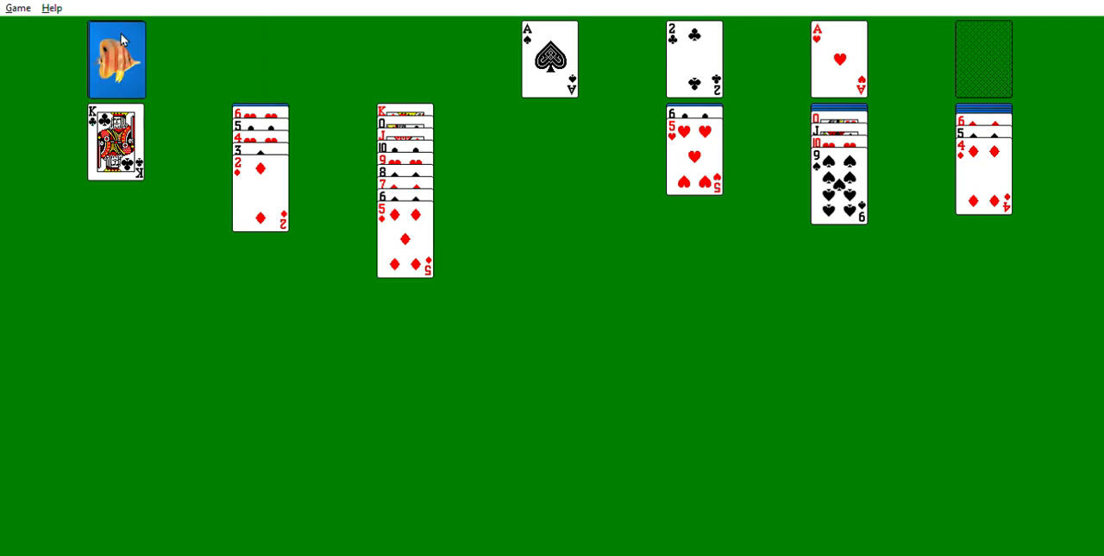